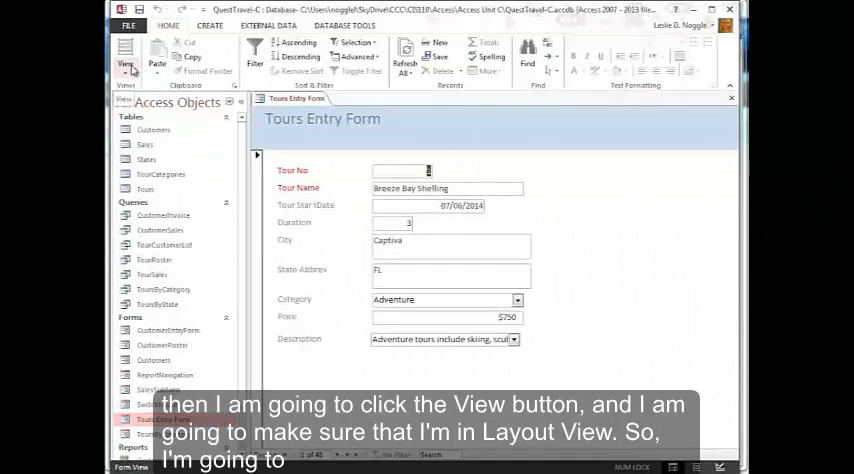
Switch the Tours Entry Form from Form View into Layout View
click(124, 52)
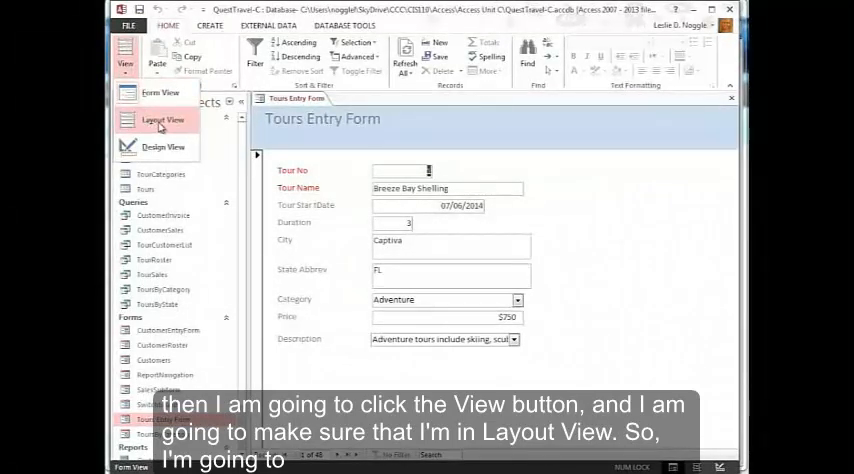
click(152, 124)
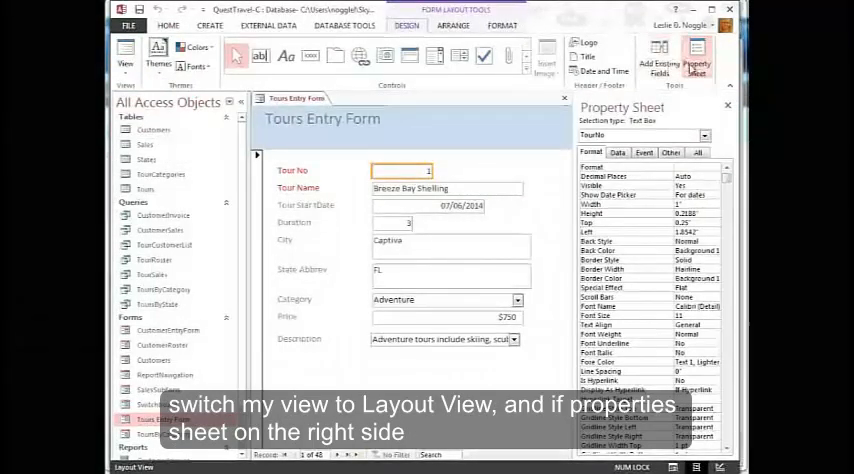
mouse_move(696, 56)
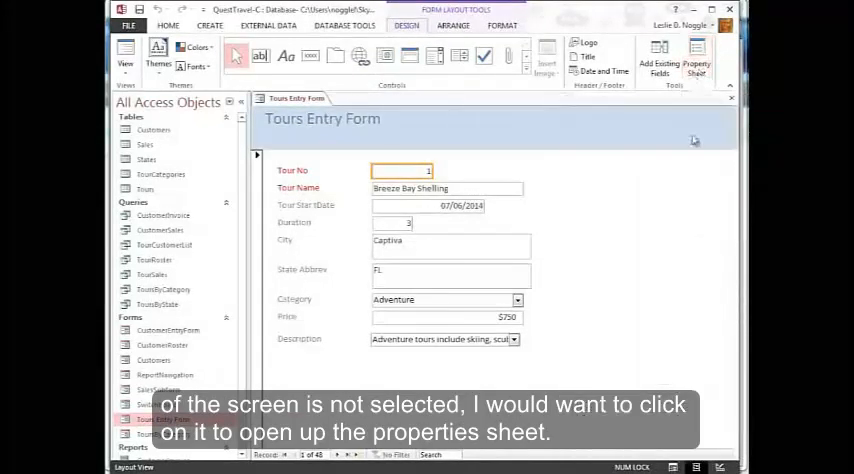
Show the Property Sheet pane beside the Tours Entry Form
click(696, 56)
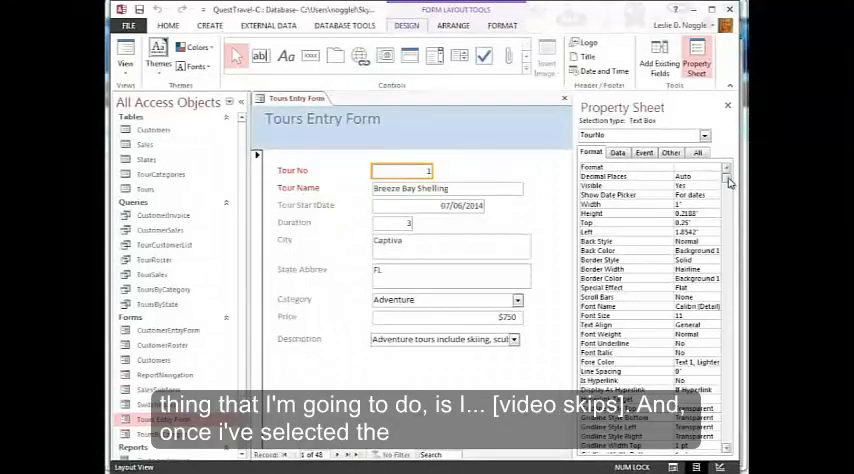
Give the Category combo box the Default Value 'Adventure' in its Data properties
click(436, 300)
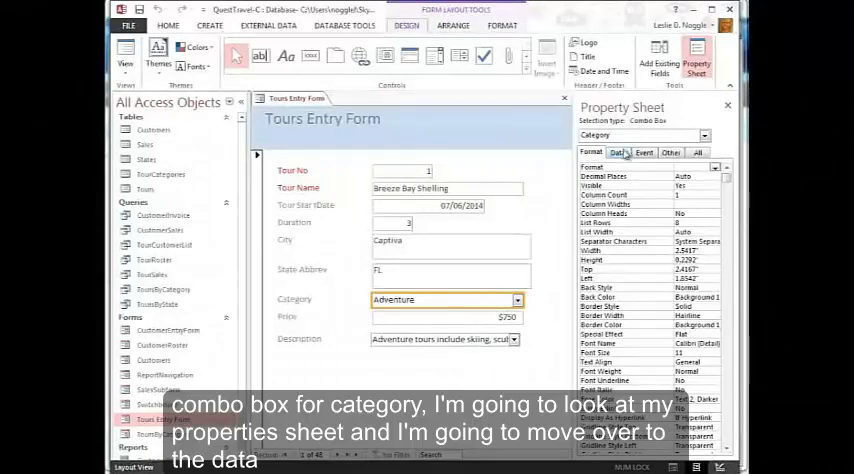
click(620, 152)
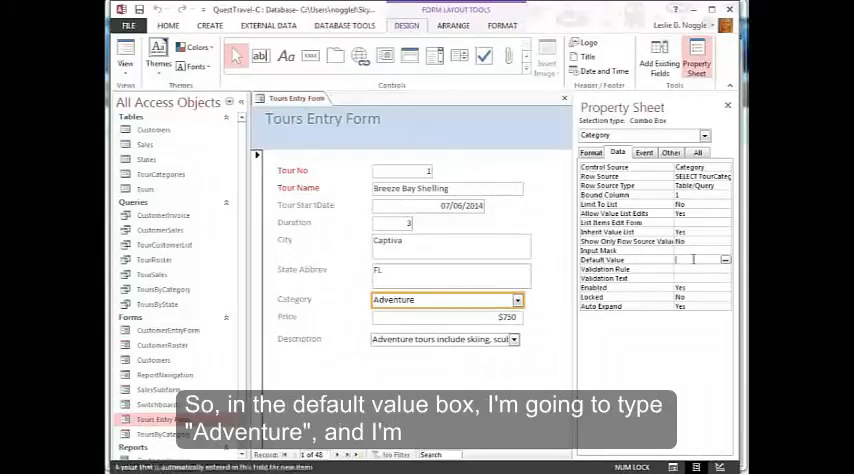
text(Ad)
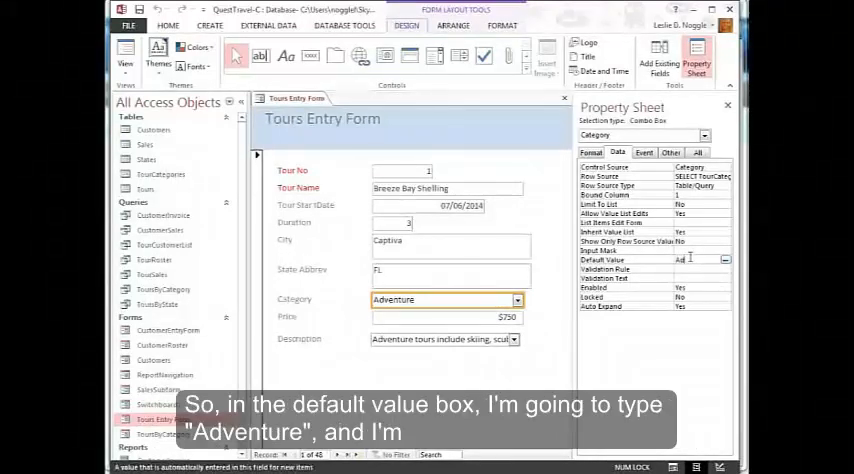
text(Adventure")
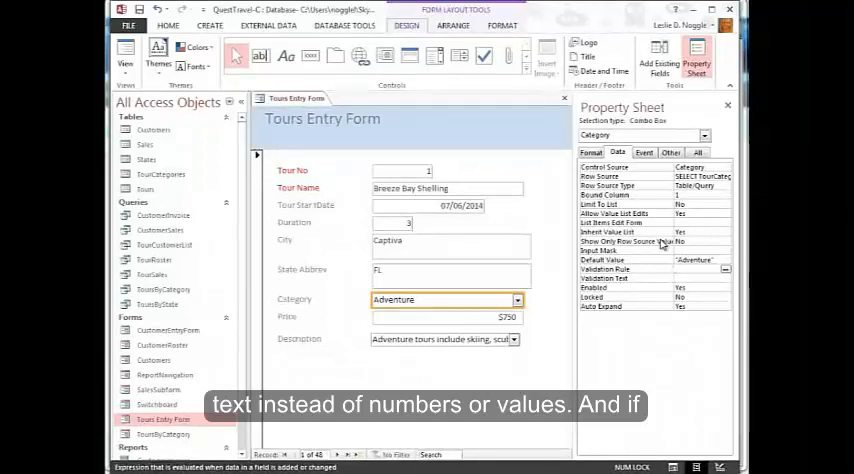
mouse_move(656, 264)
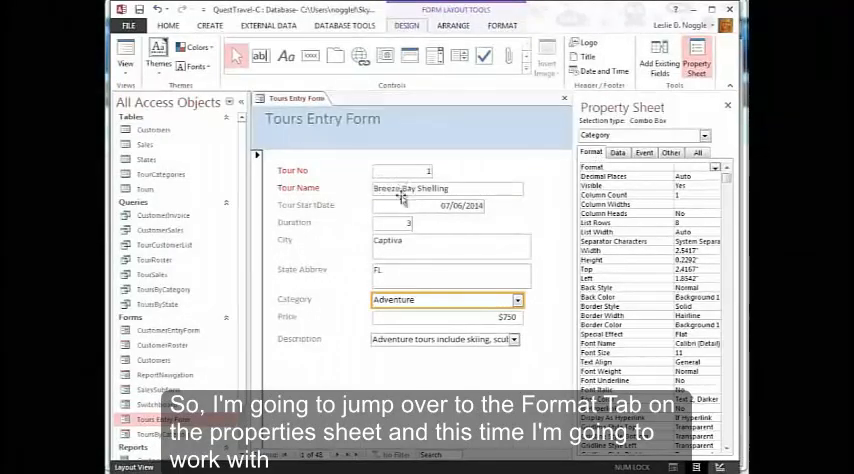
Left-align the number in the Tour No text box using Home text formatting
click(402, 170)
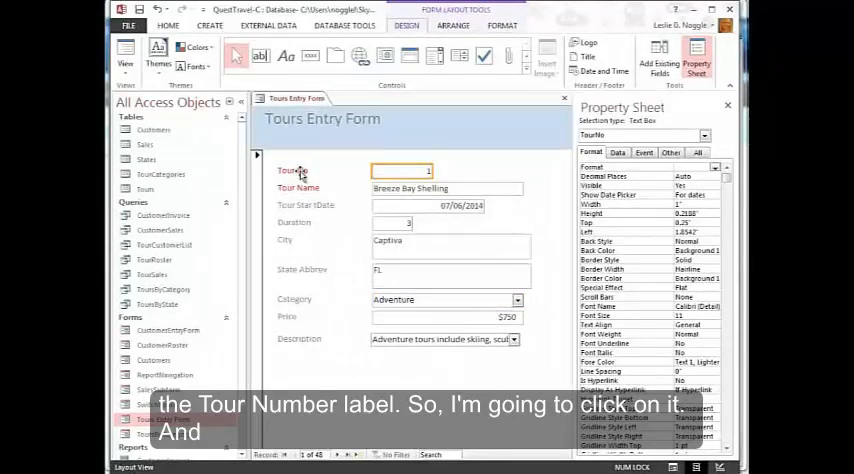
click(292, 170)
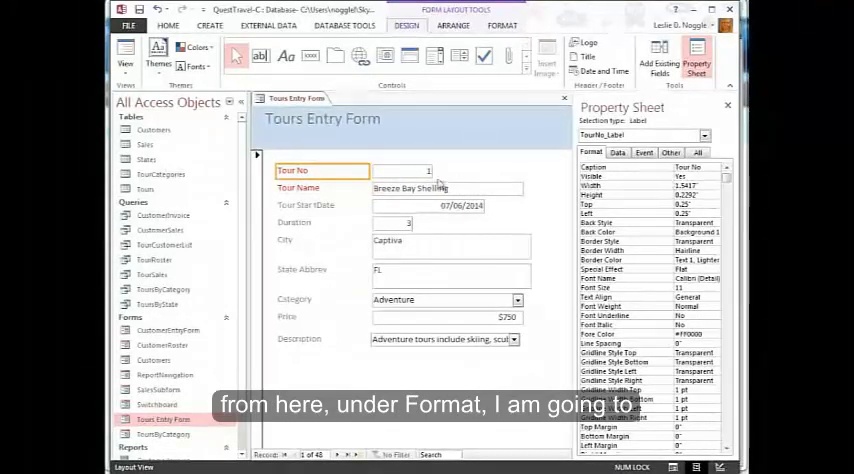
click(416, 170)
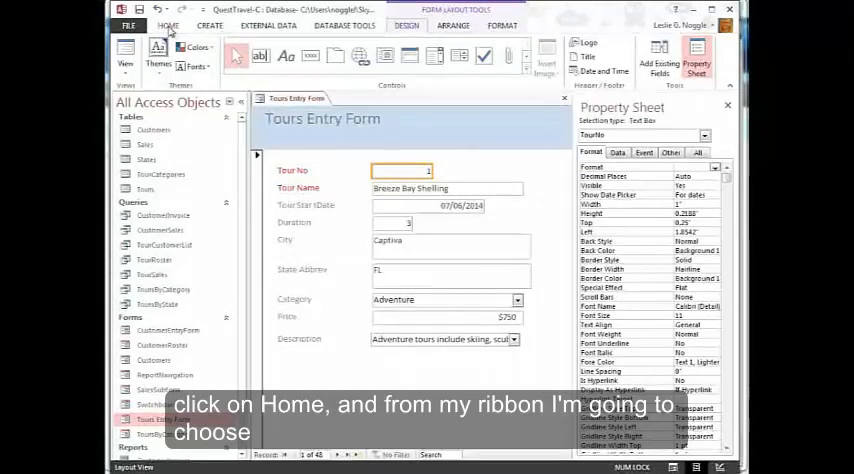
click(168, 26)
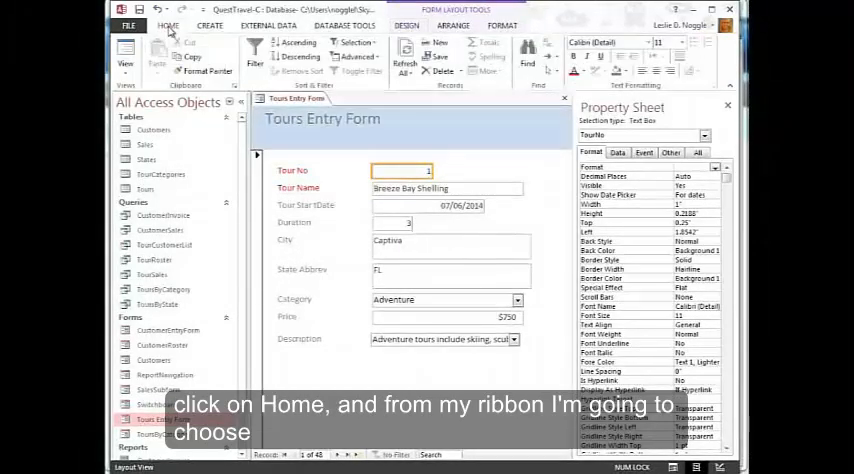
mouse_move(646, 68)
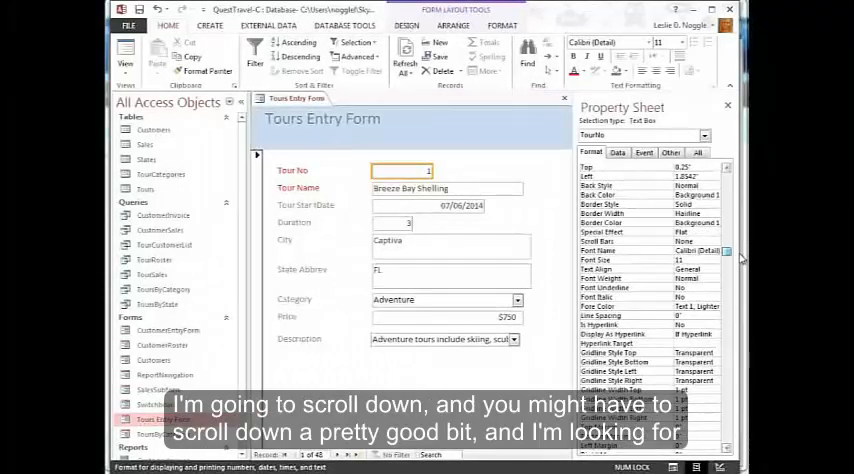
scroll(down, 3)
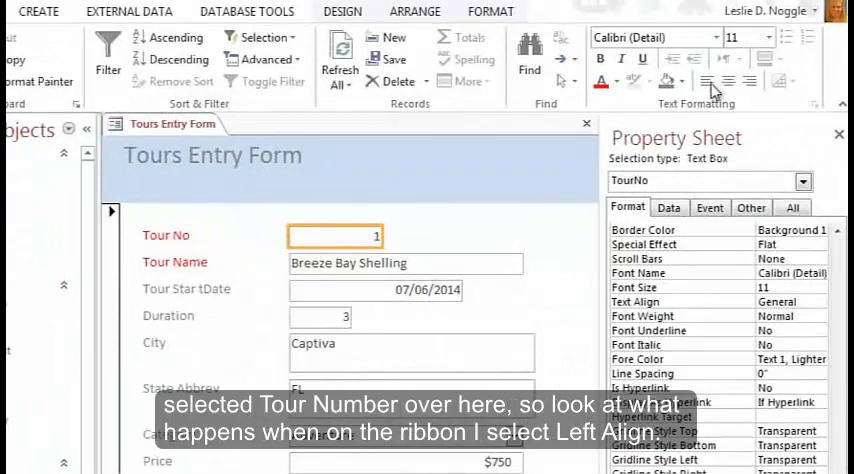
click(732, 78)
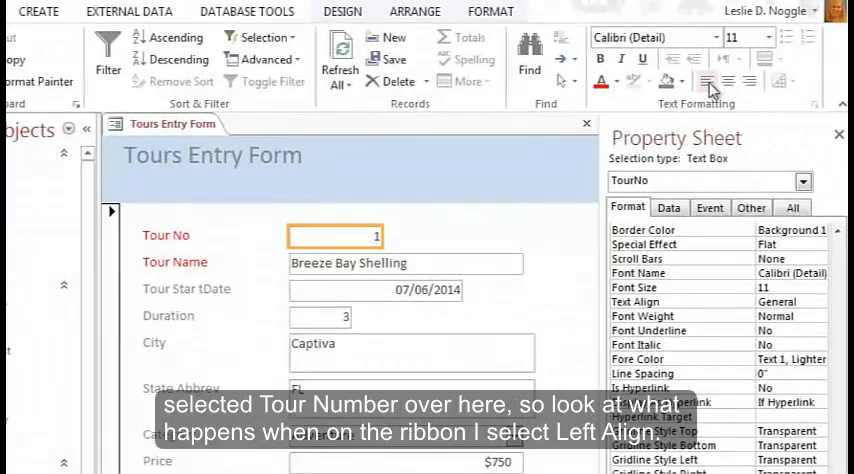
click(708, 82)
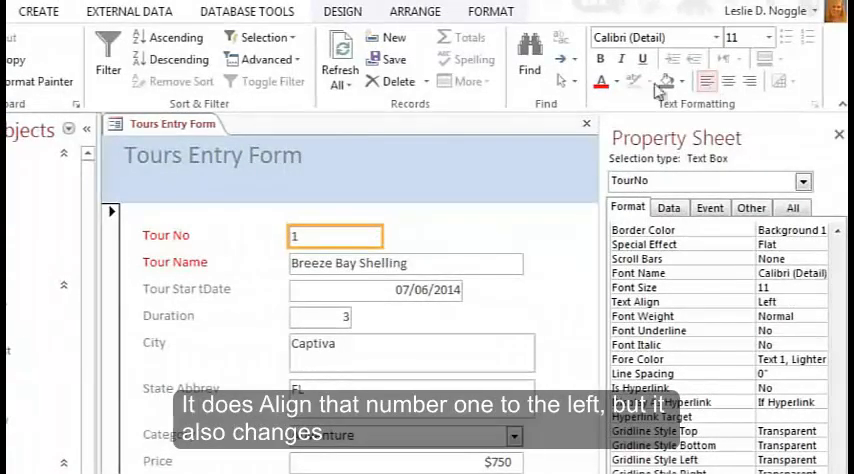
click(708, 80)
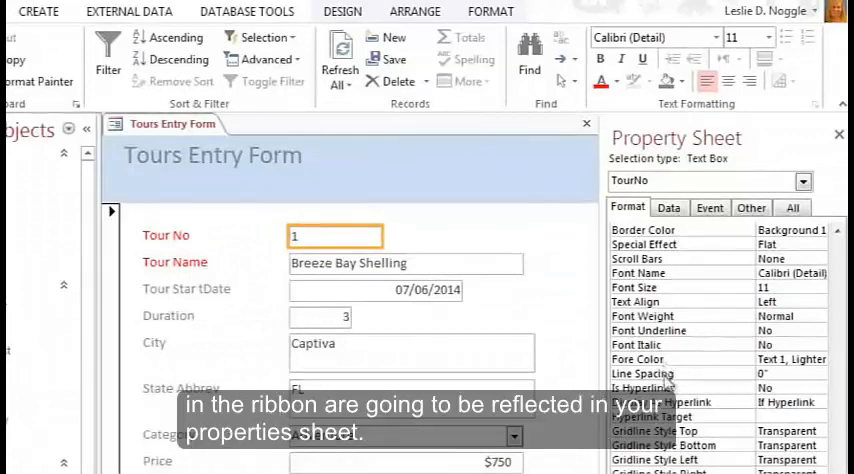
mouse_move(670, 208)
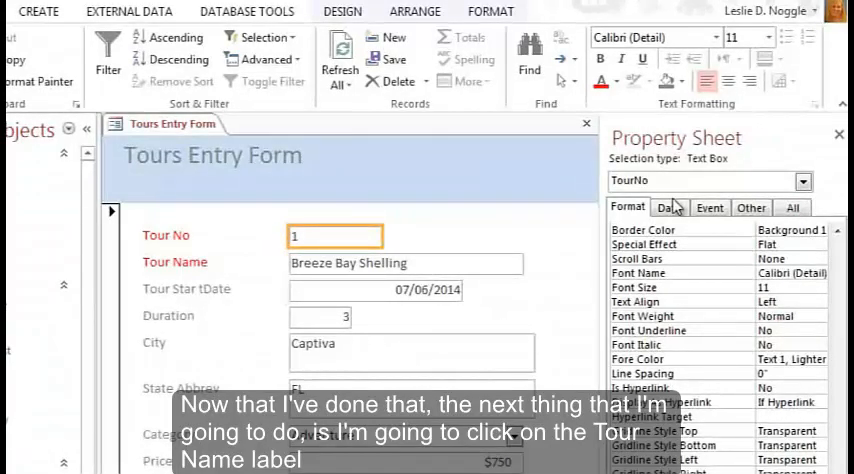
Select all field labels together and right-align them against their value boxes
click(164, 236)
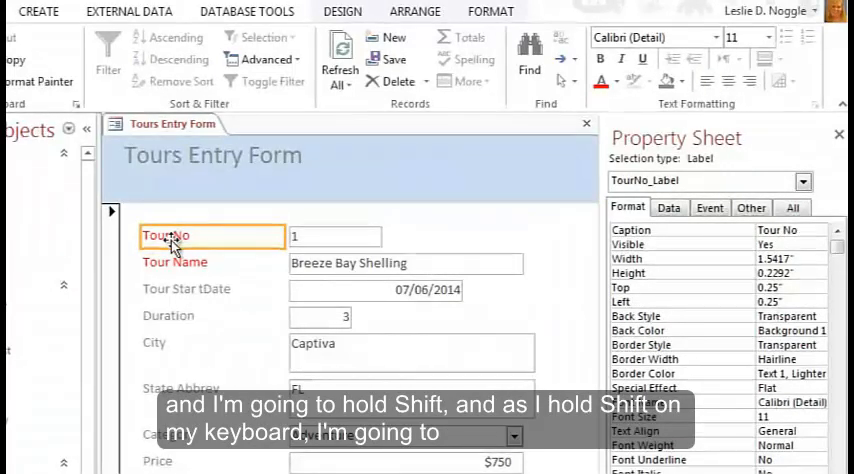
click(176, 262)
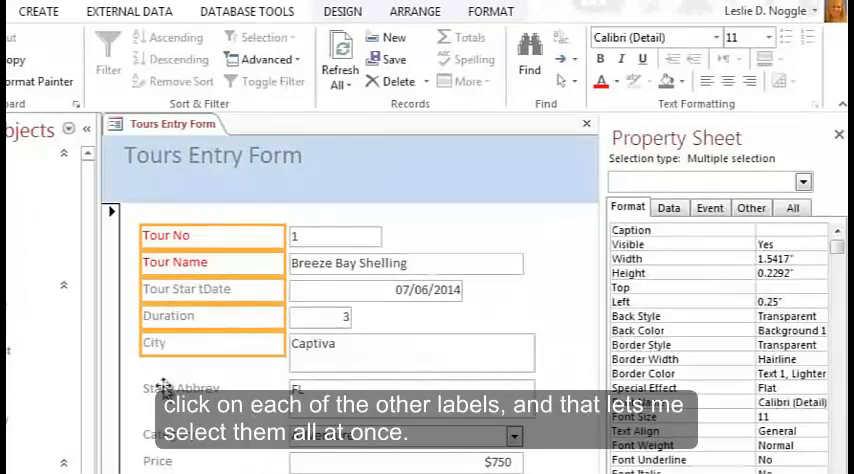
click(180, 388)
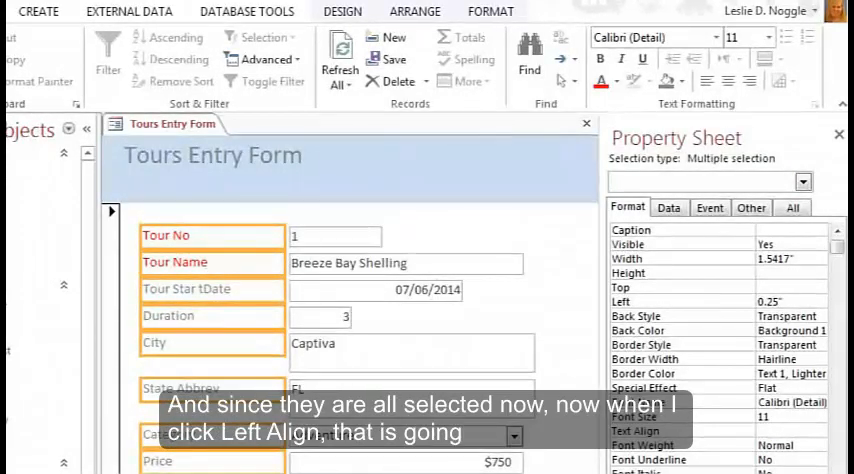
click(706, 78)
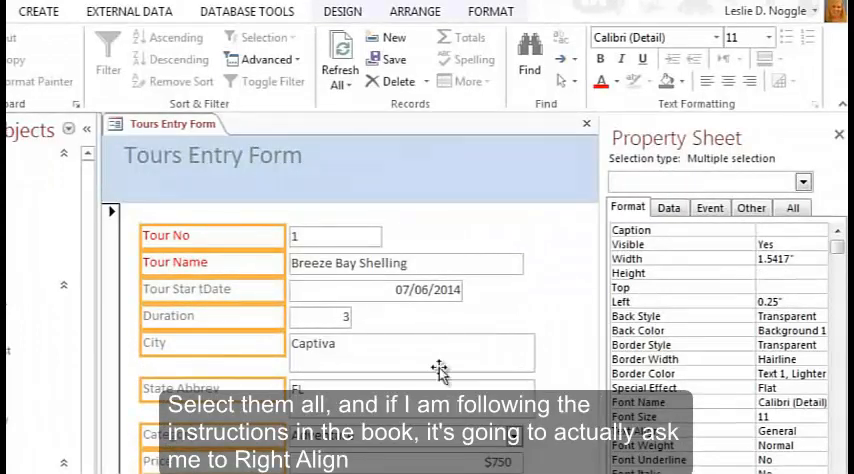
mouse_move(750, 82)
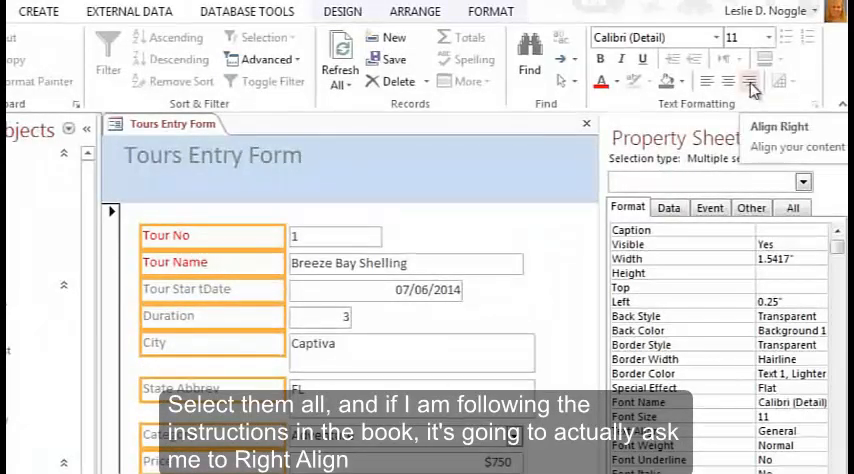
click(748, 76)
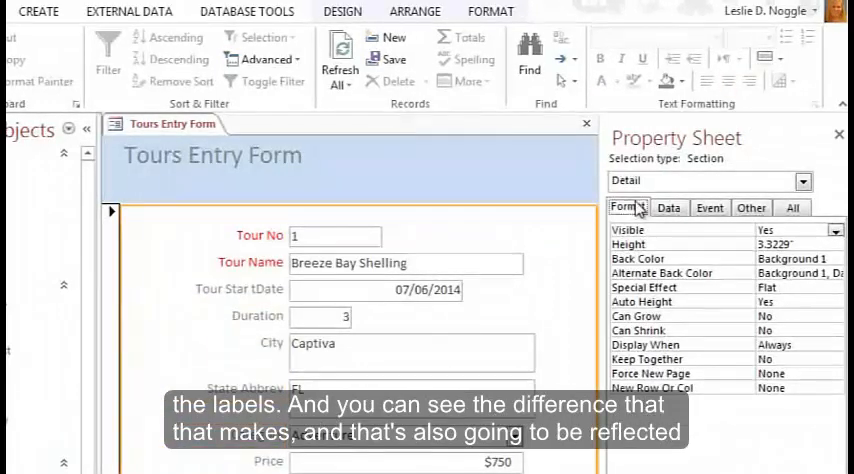
click(404, 264)
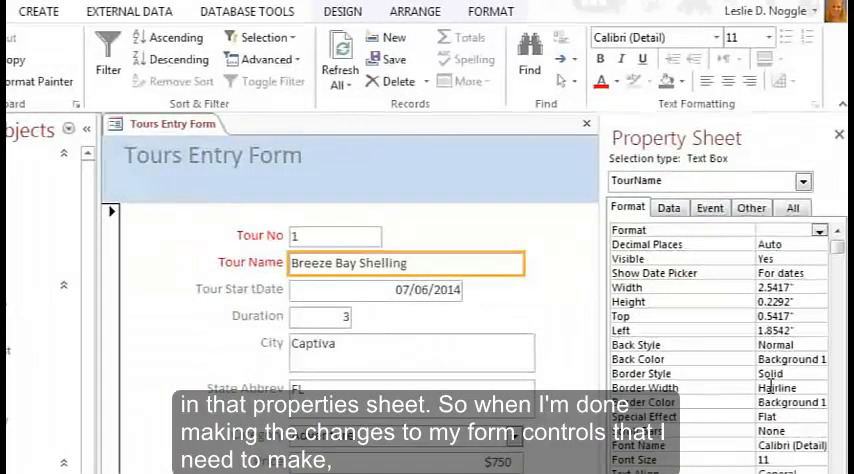
mouse_move(756, 406)
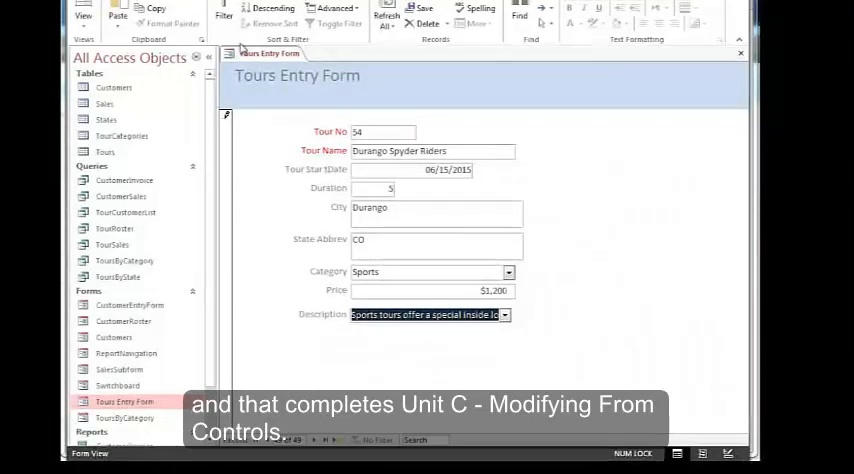
mouse_move(528, 184)
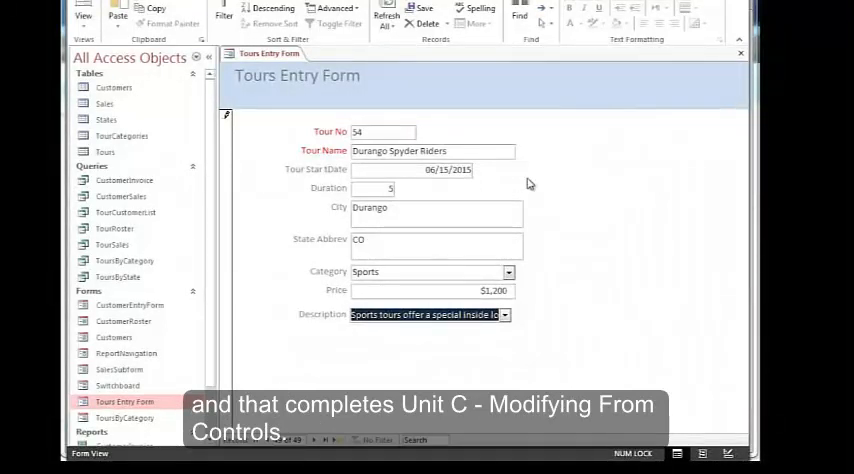
mouse_move(522, 200)
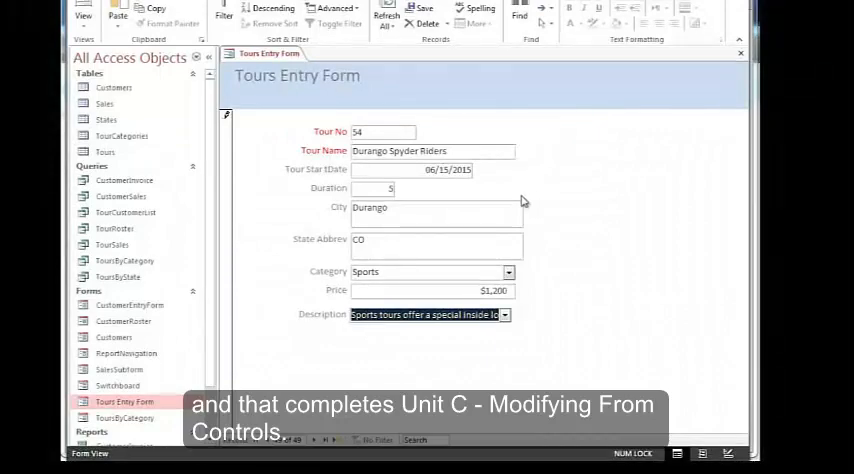